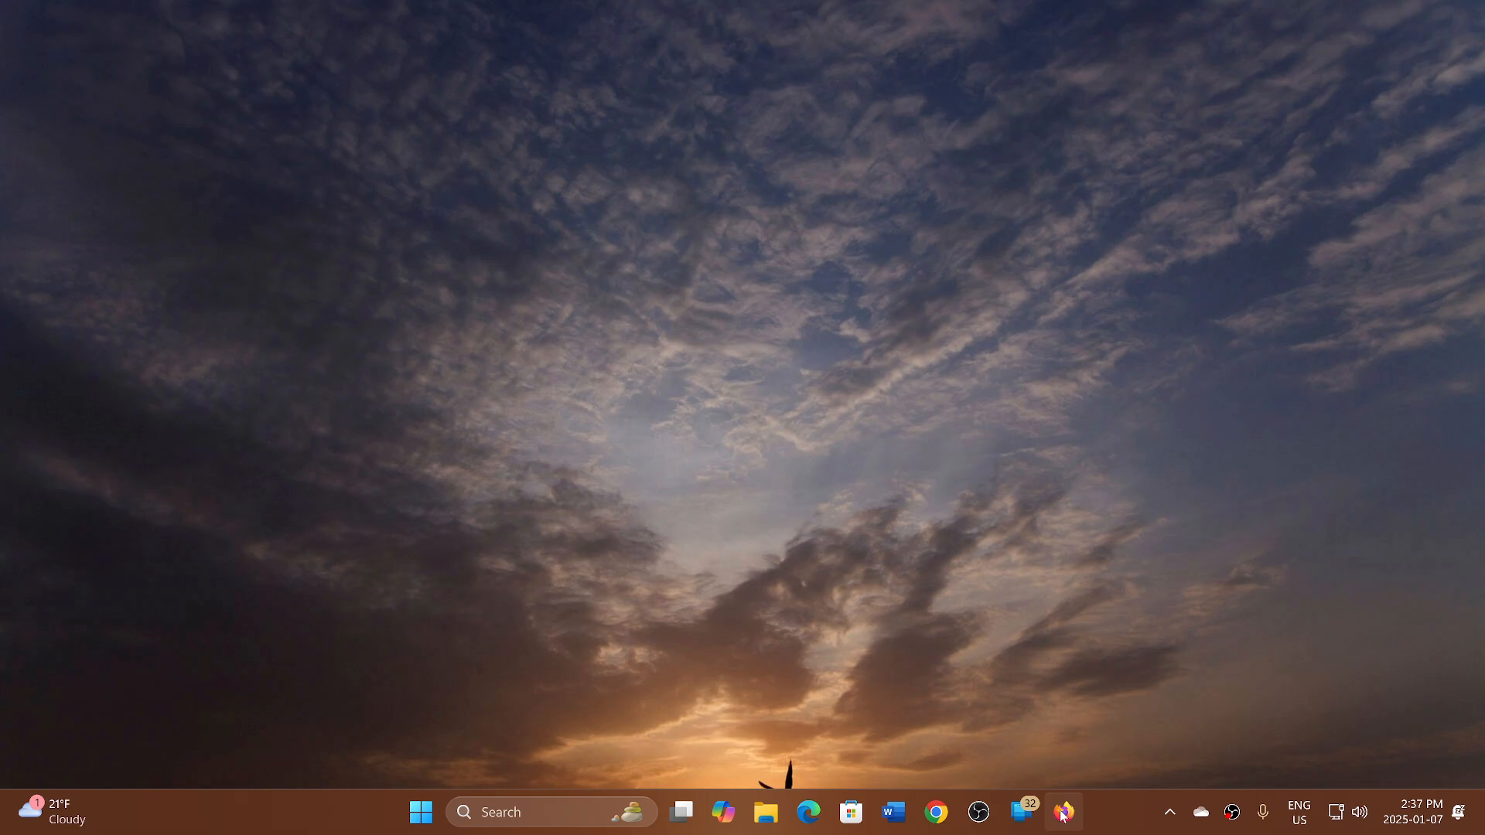
Launch Firefox from the taskbar and tick 'Don't show this message again'
click(1062, 811)
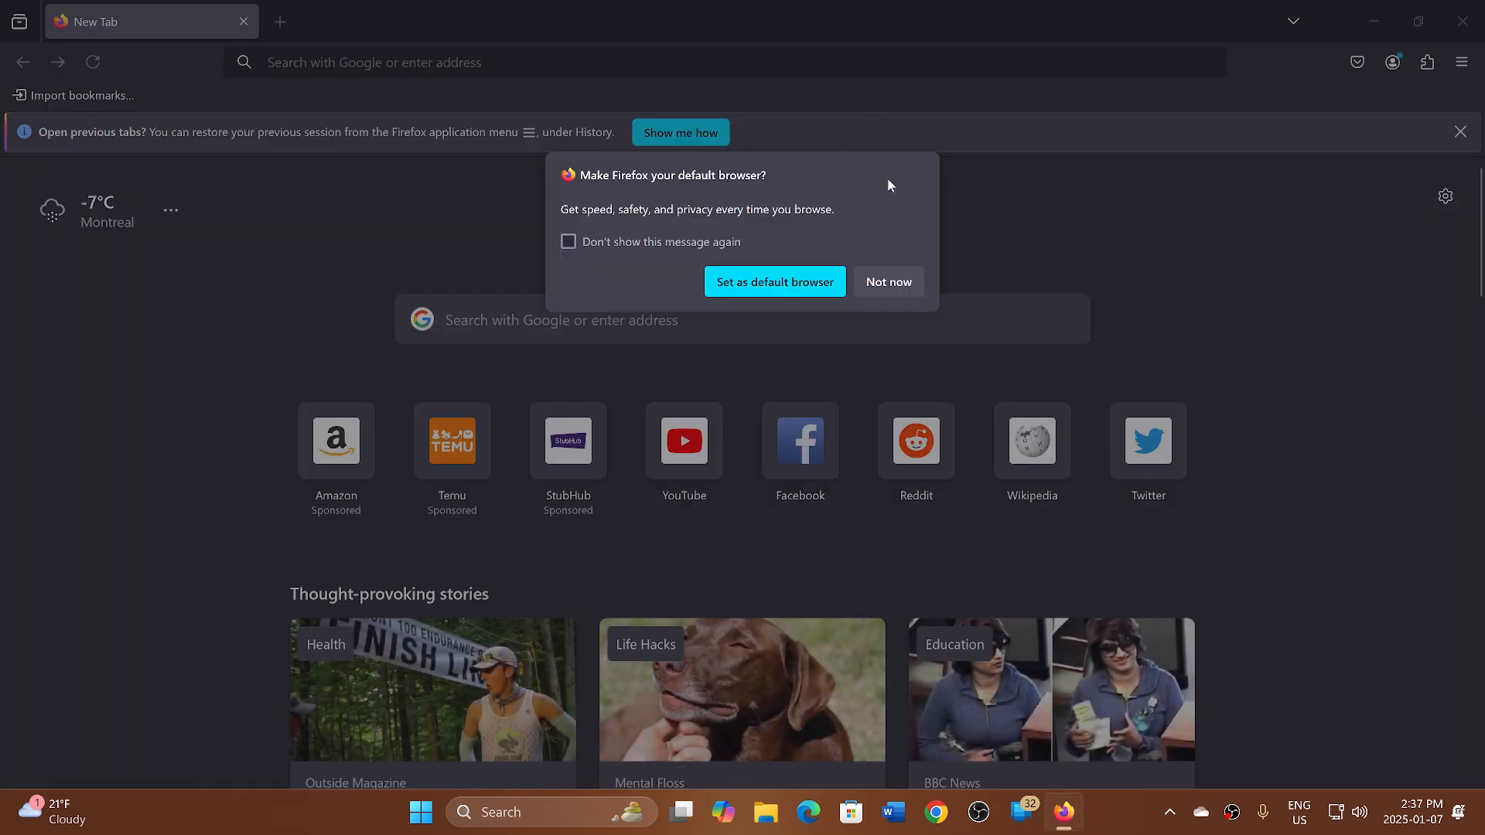
mouse_move(1032, 188)
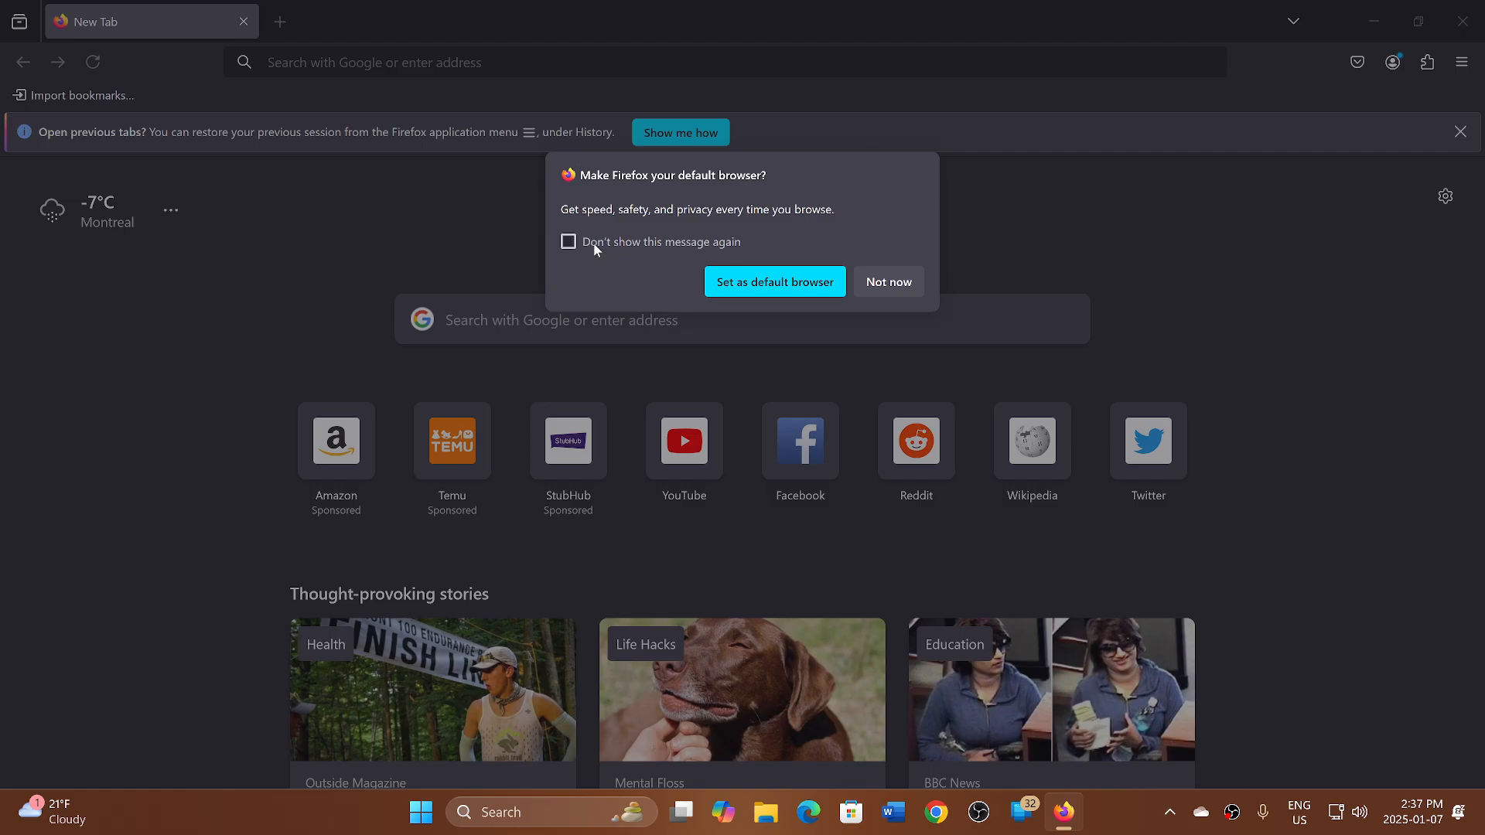
click(567, 242)
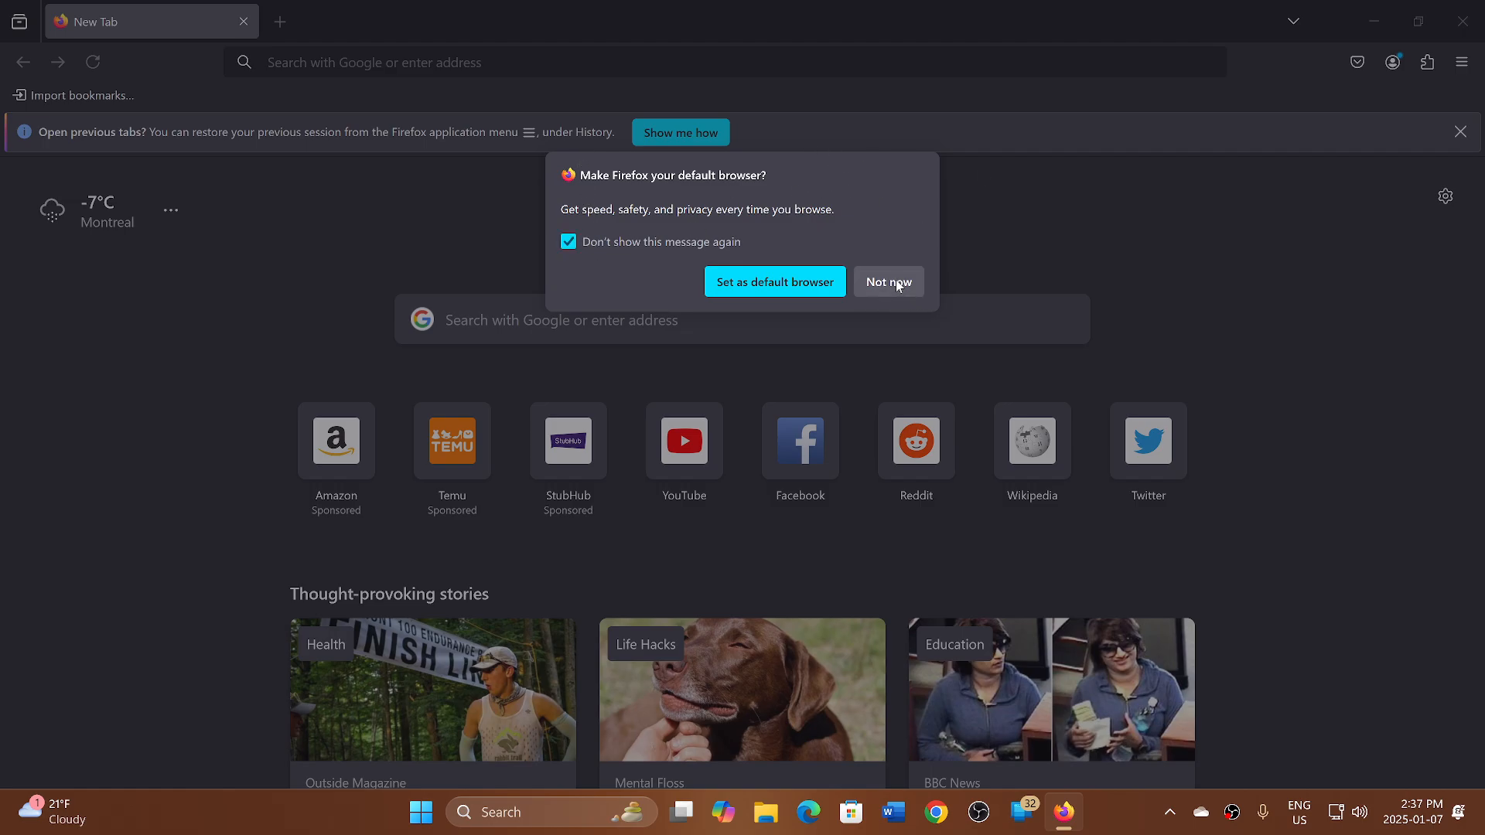
Dismiss the default-browser prompt with 'Not now' and open the application menu
click(887, 282)
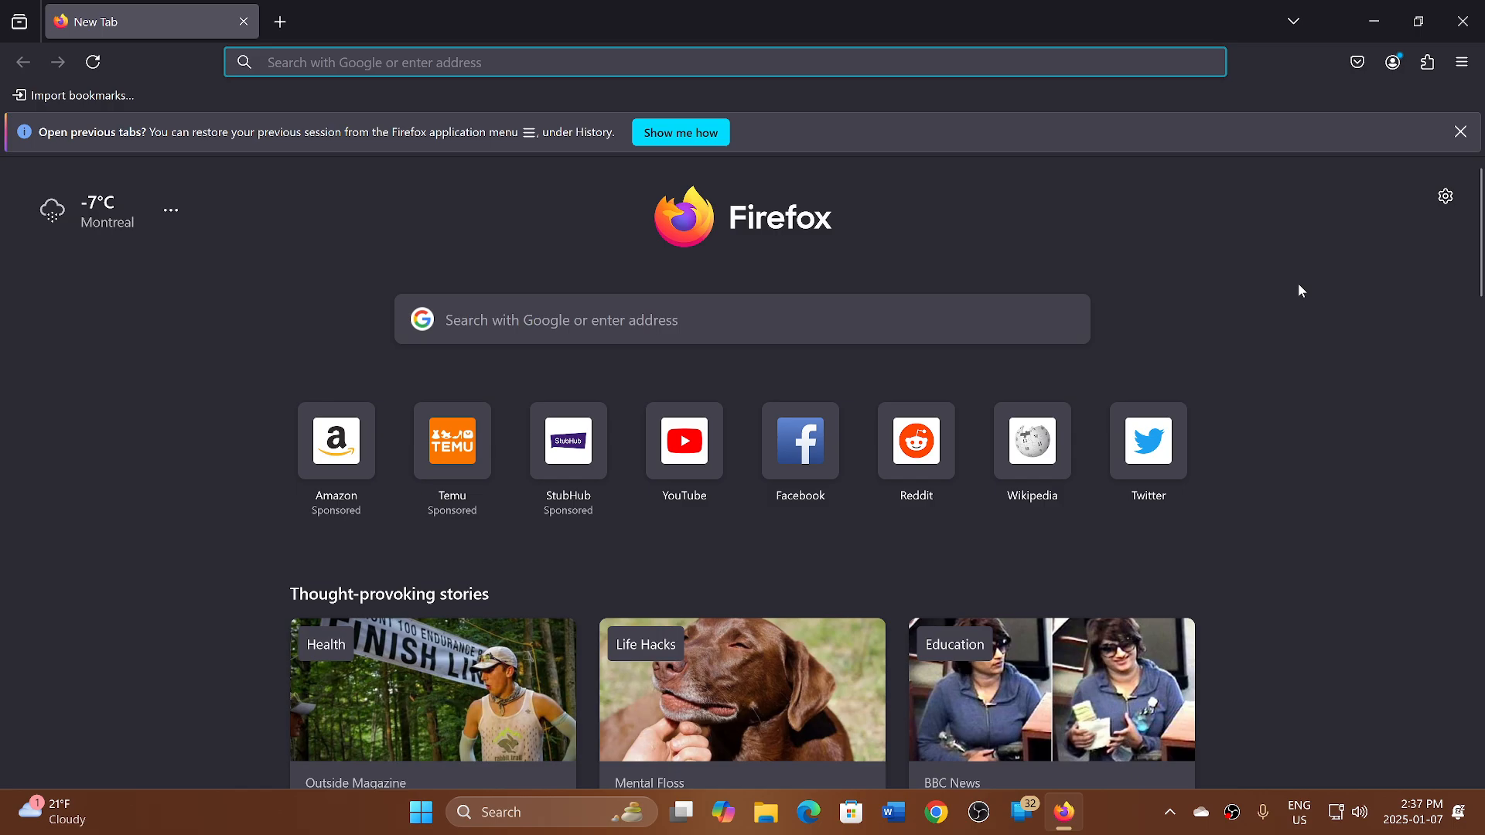
mouse_move(1129, 260)
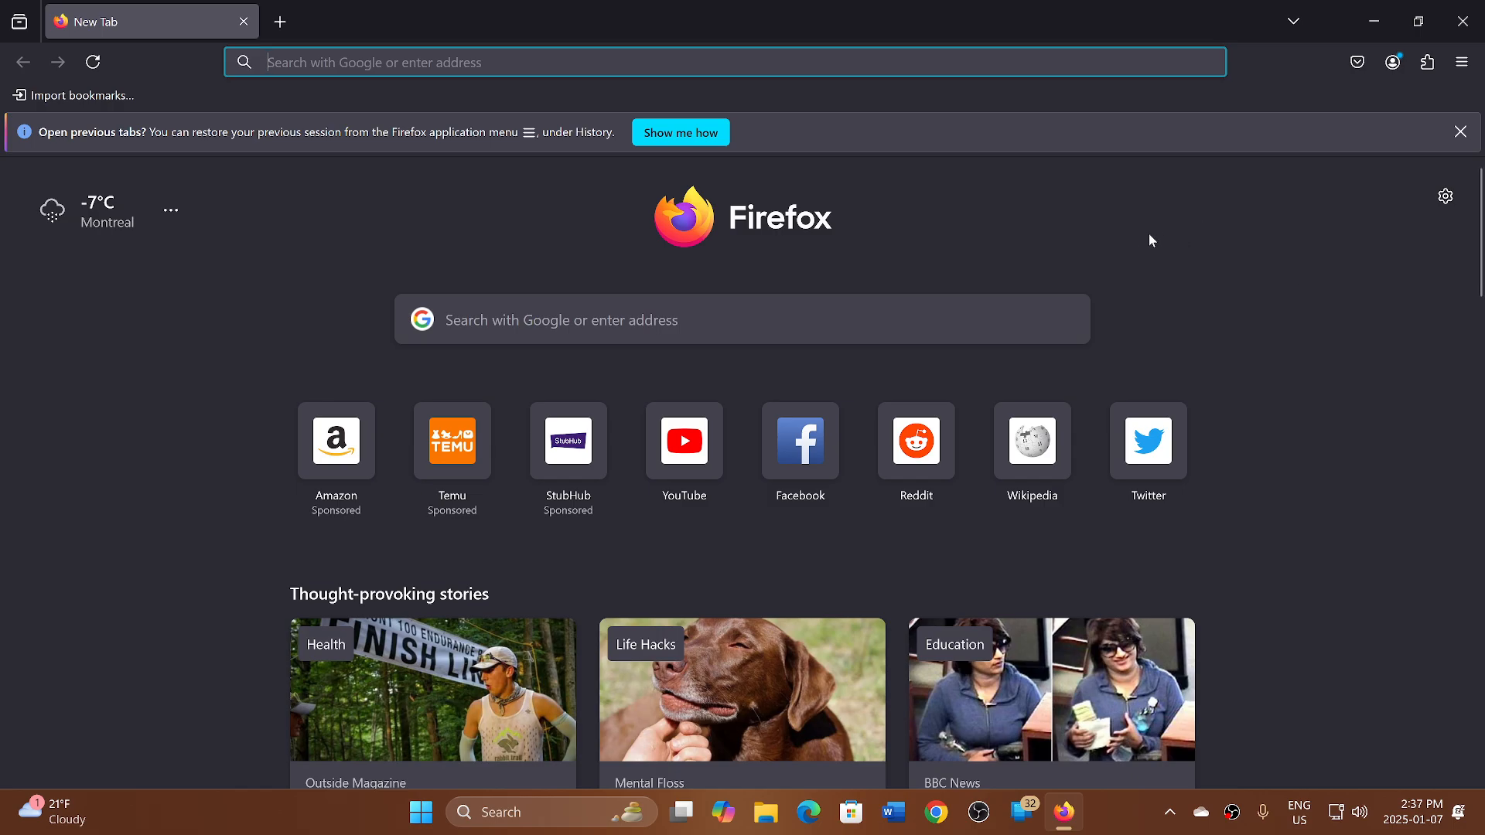
mouse_move(1333, 161)
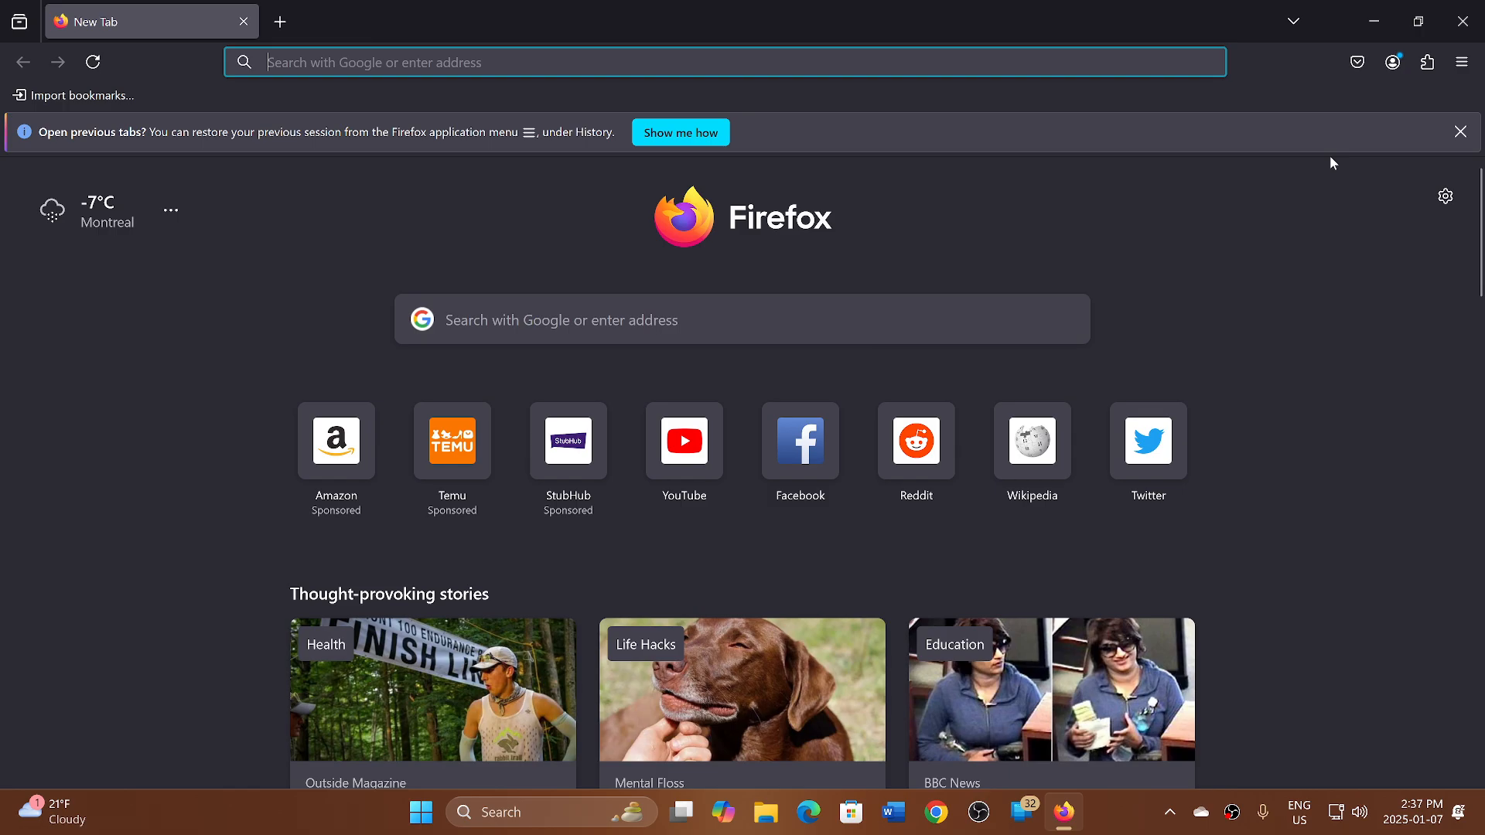
click(1461, 62)
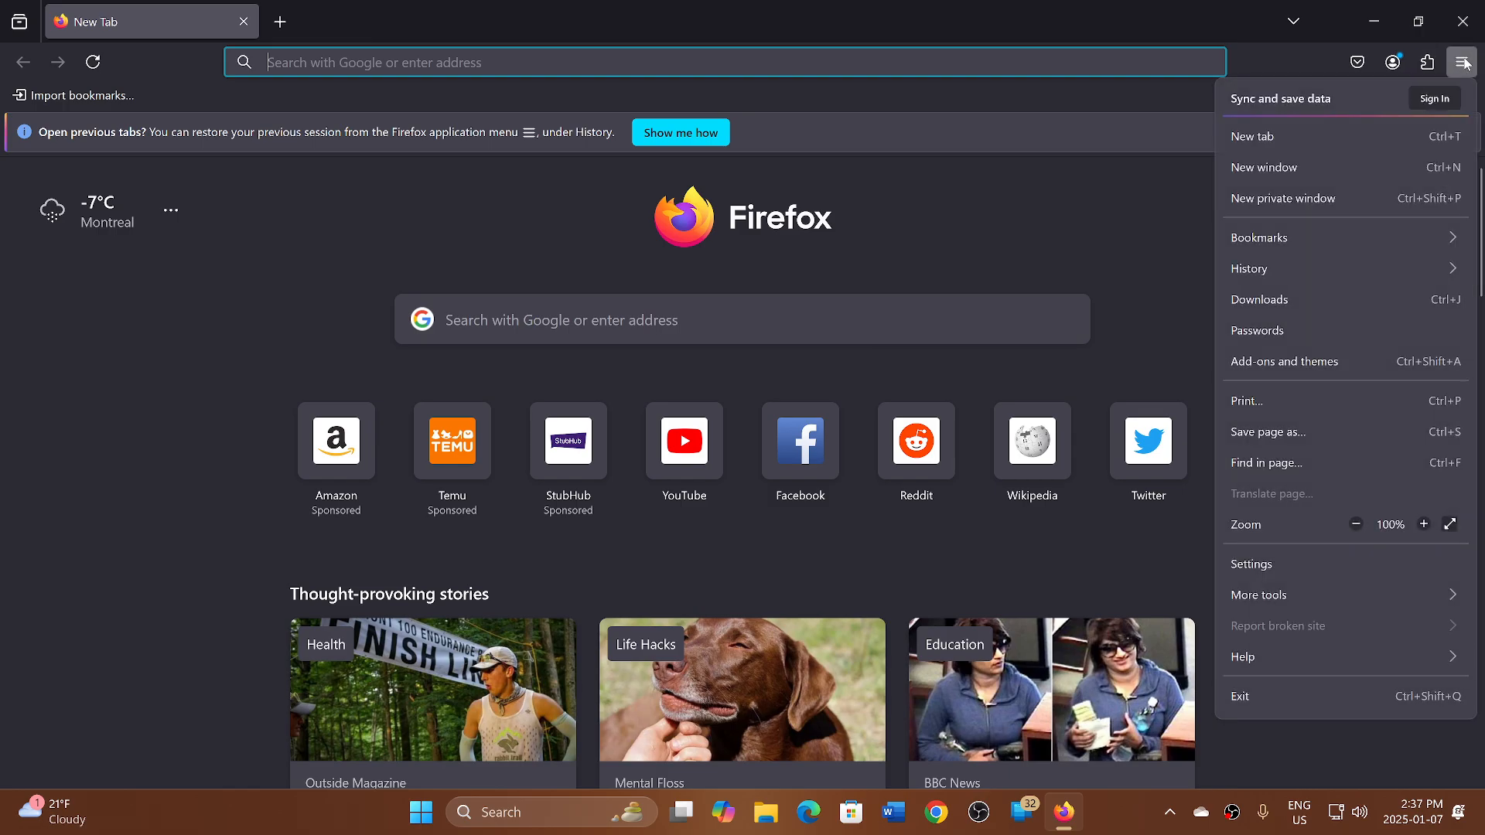
mouse_move(1335, 657)
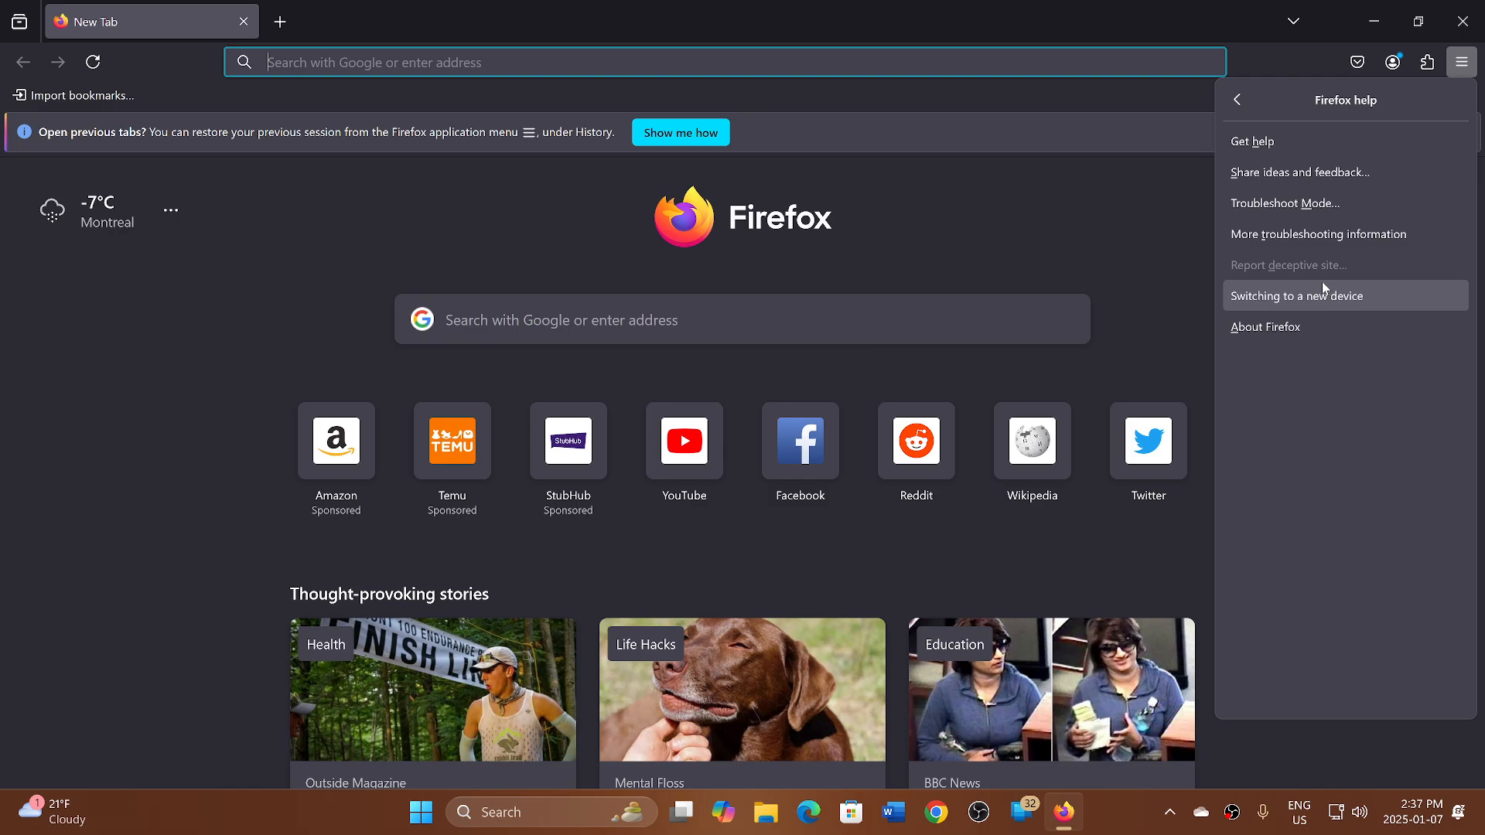
Open About Firefox and wait until it confirms version 134.0 (64-bit) is up to date
click(1266, 326)
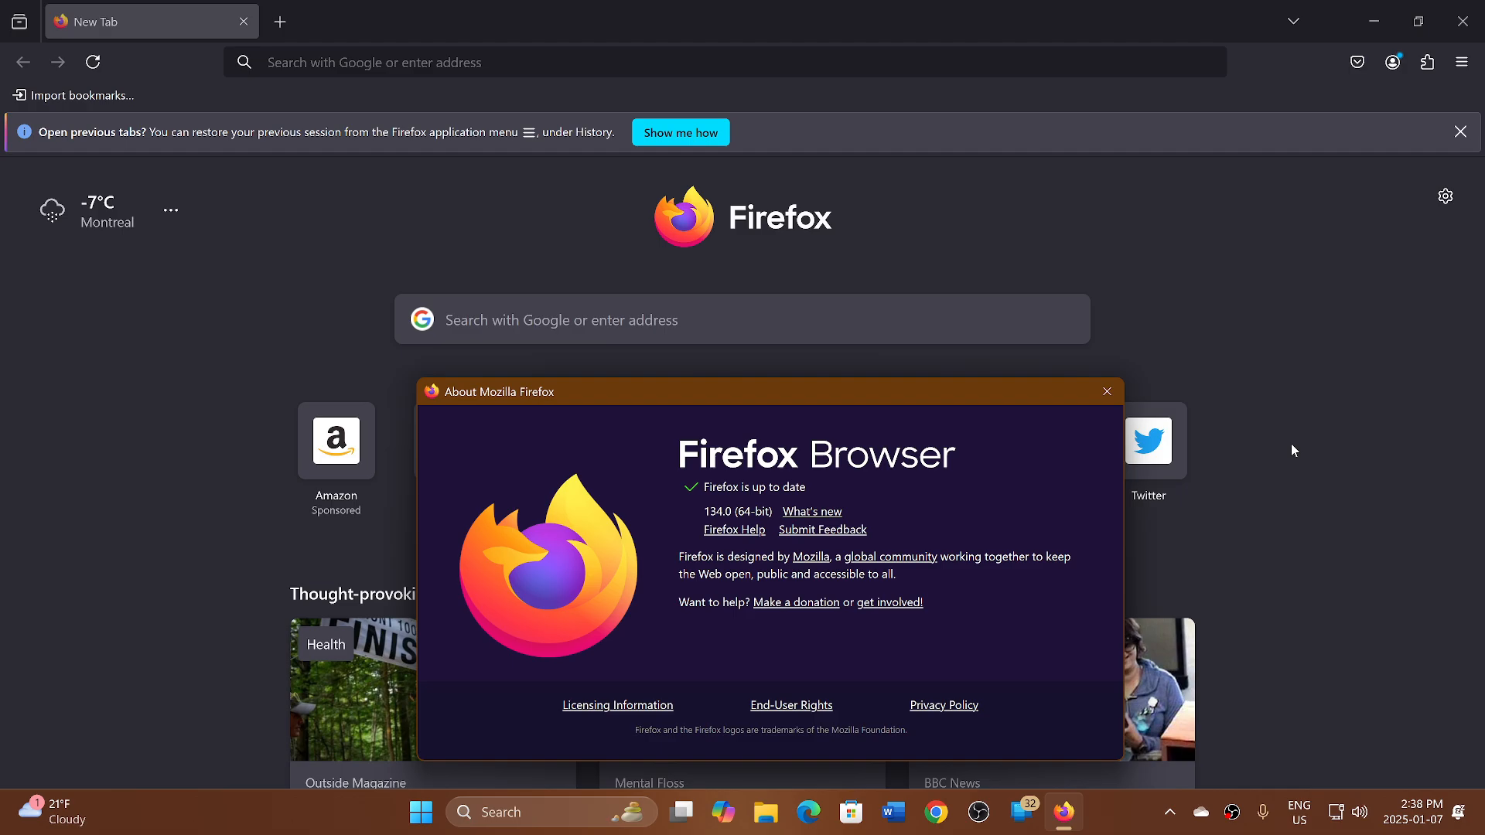
mouse_move(987, 390)
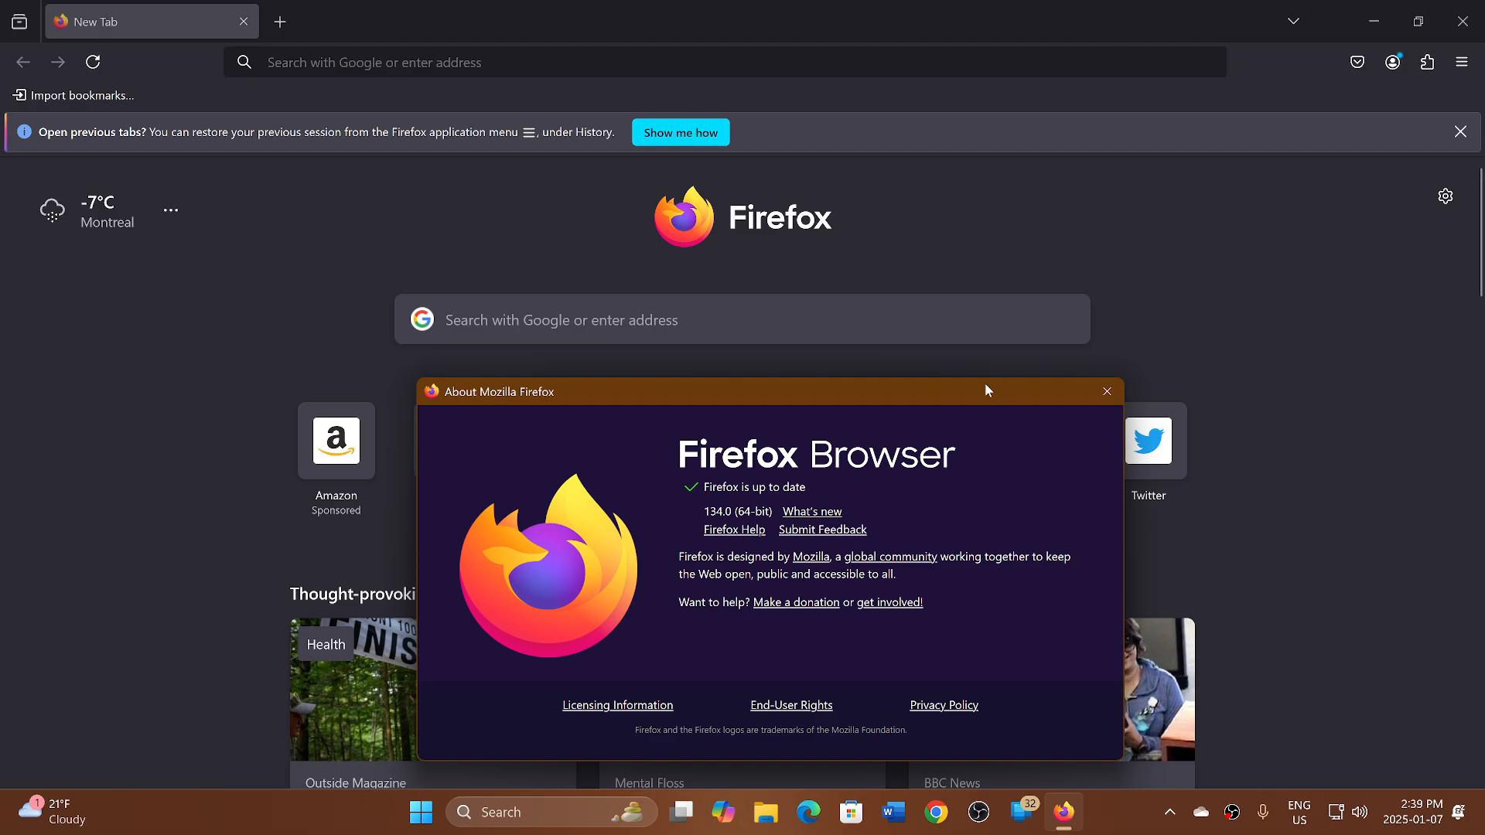
Close the About window, then open and close a second tab
click(1104, 392)
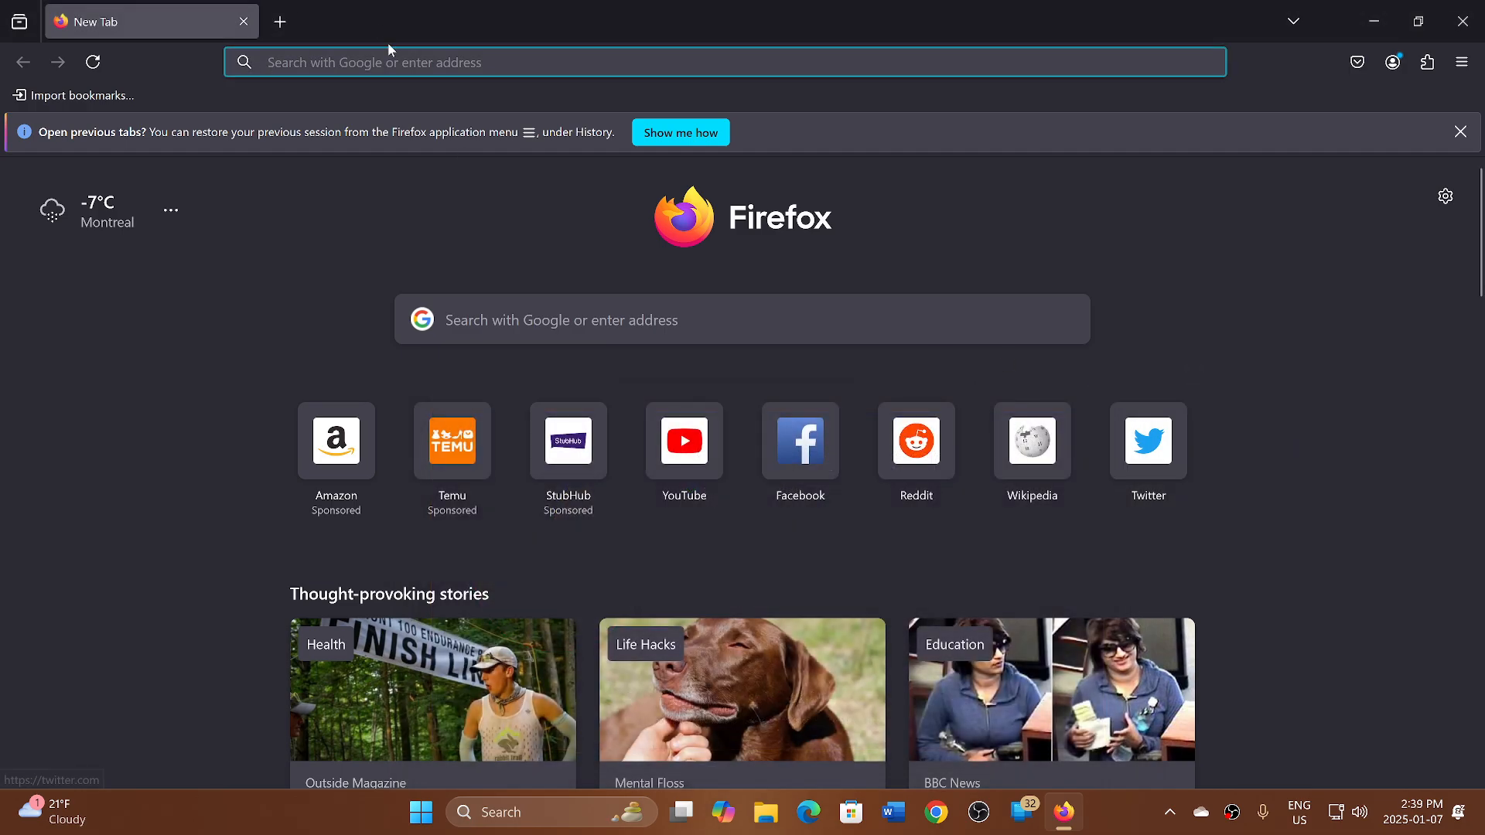
click(280, 21)
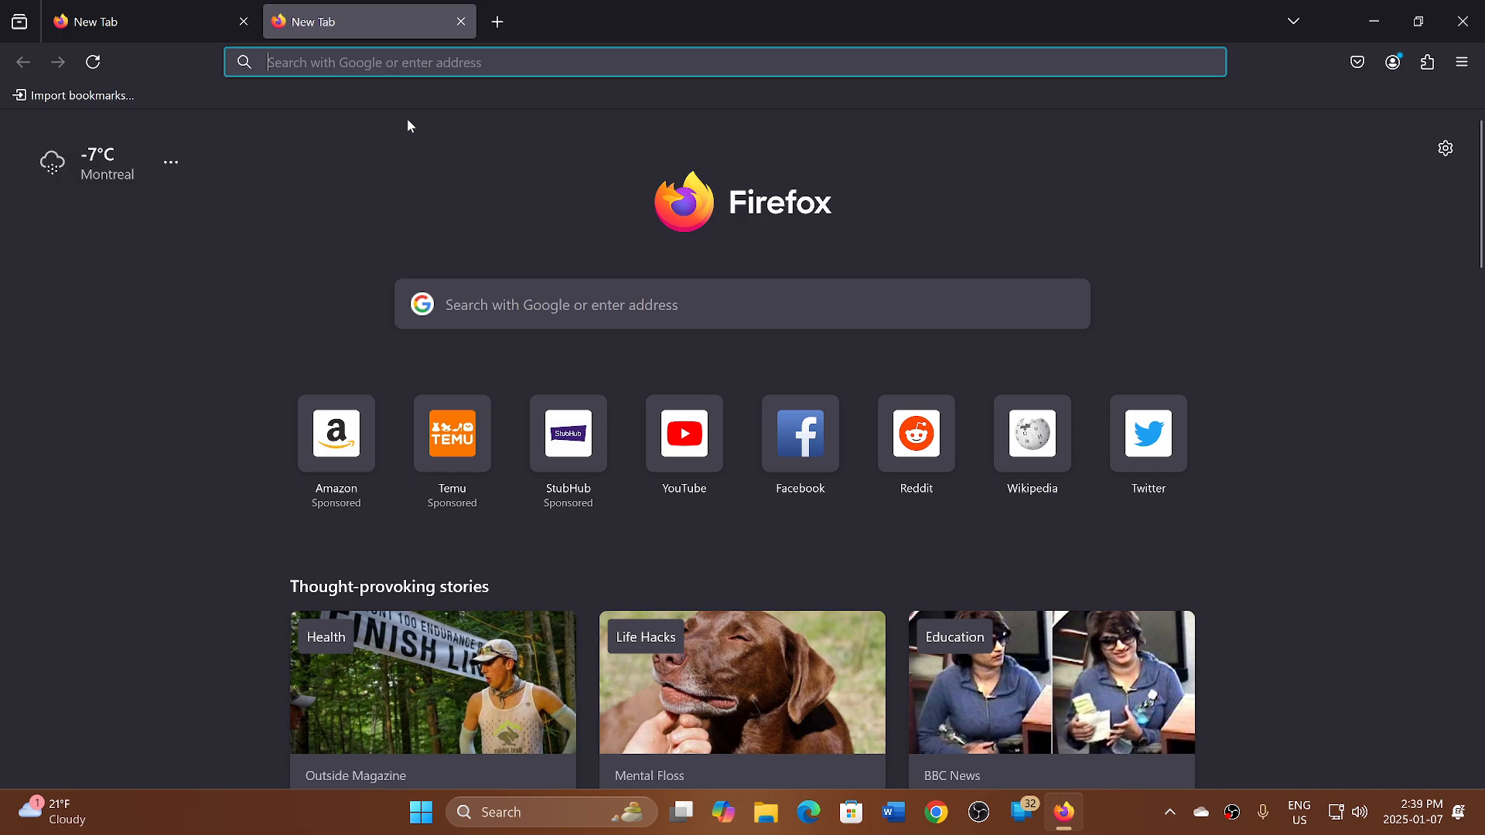
mouse_move(409, 181)
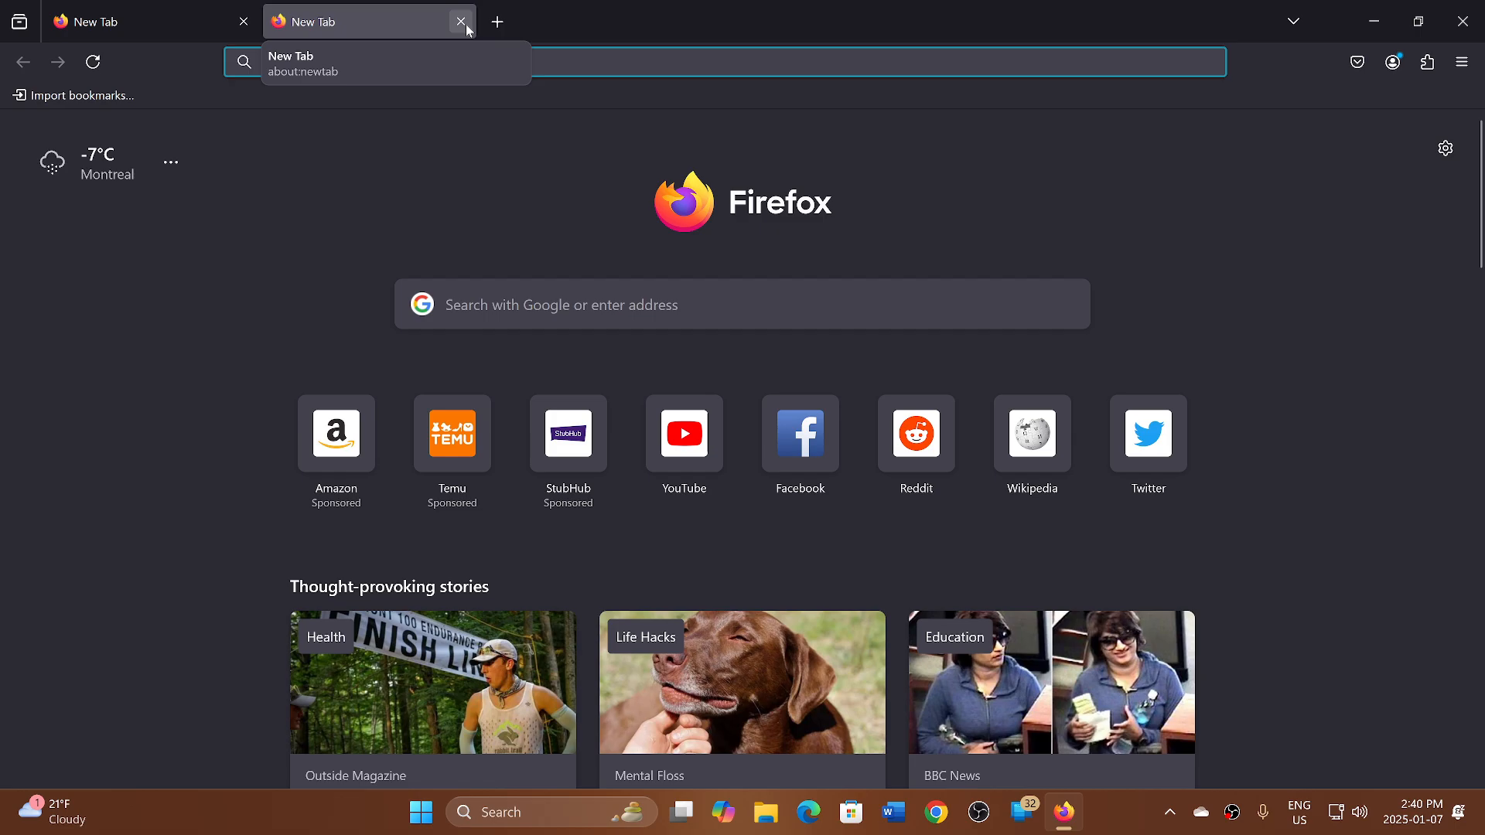
click(460, 21)
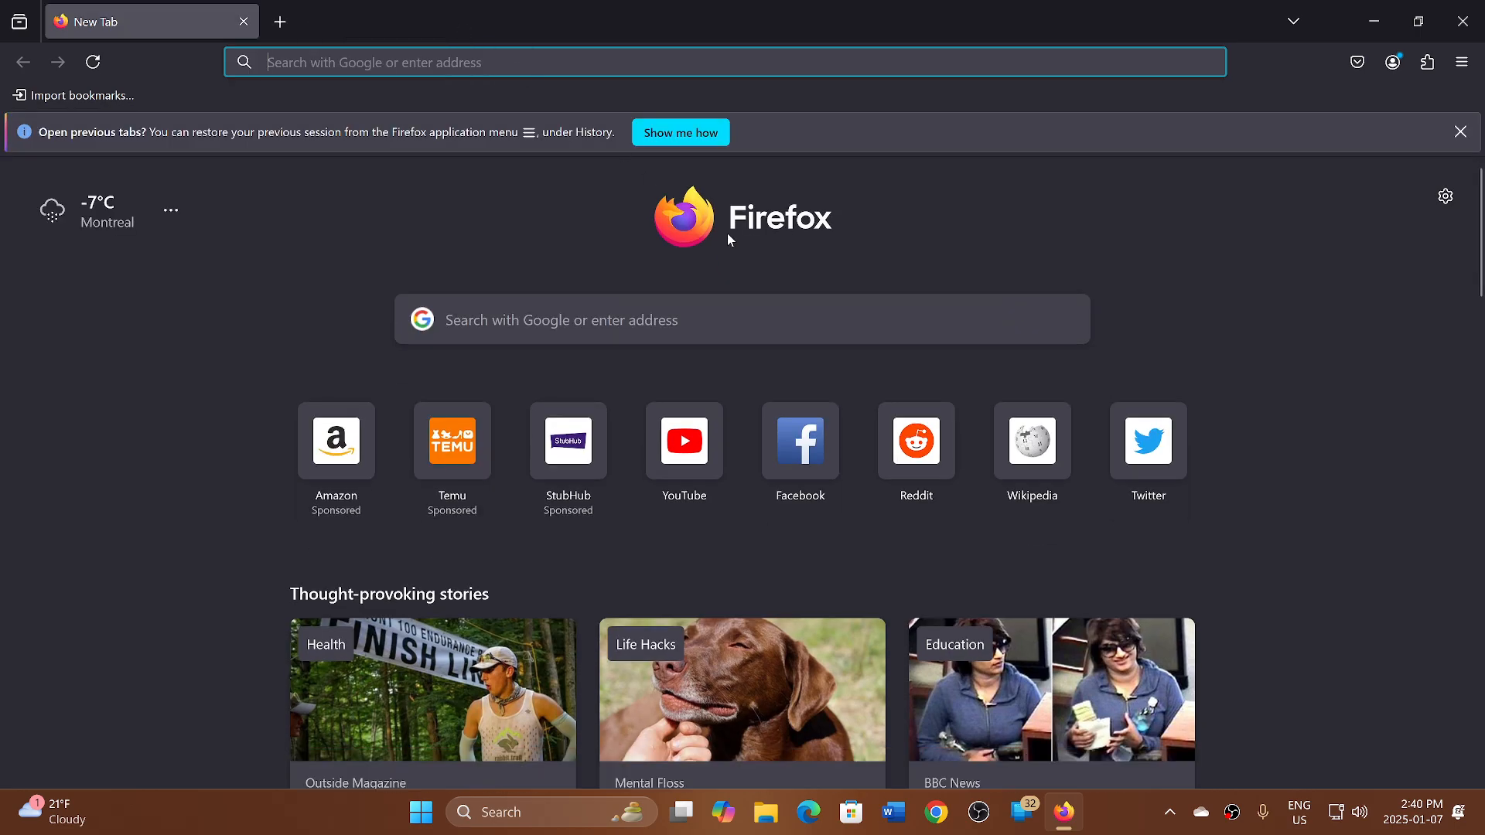
mouse_move(1312, 415)
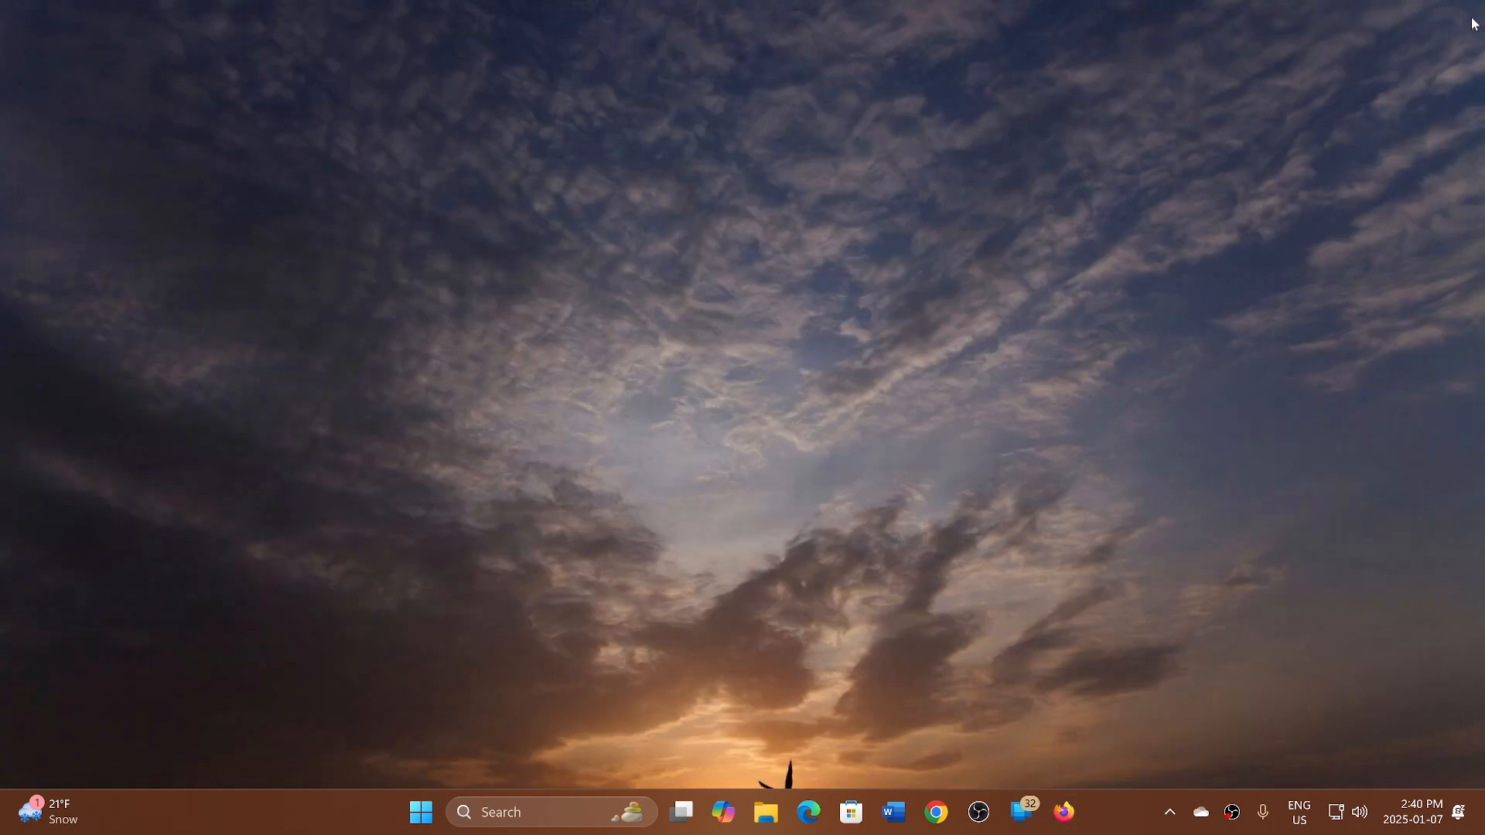
mouse_move(1105, 811)
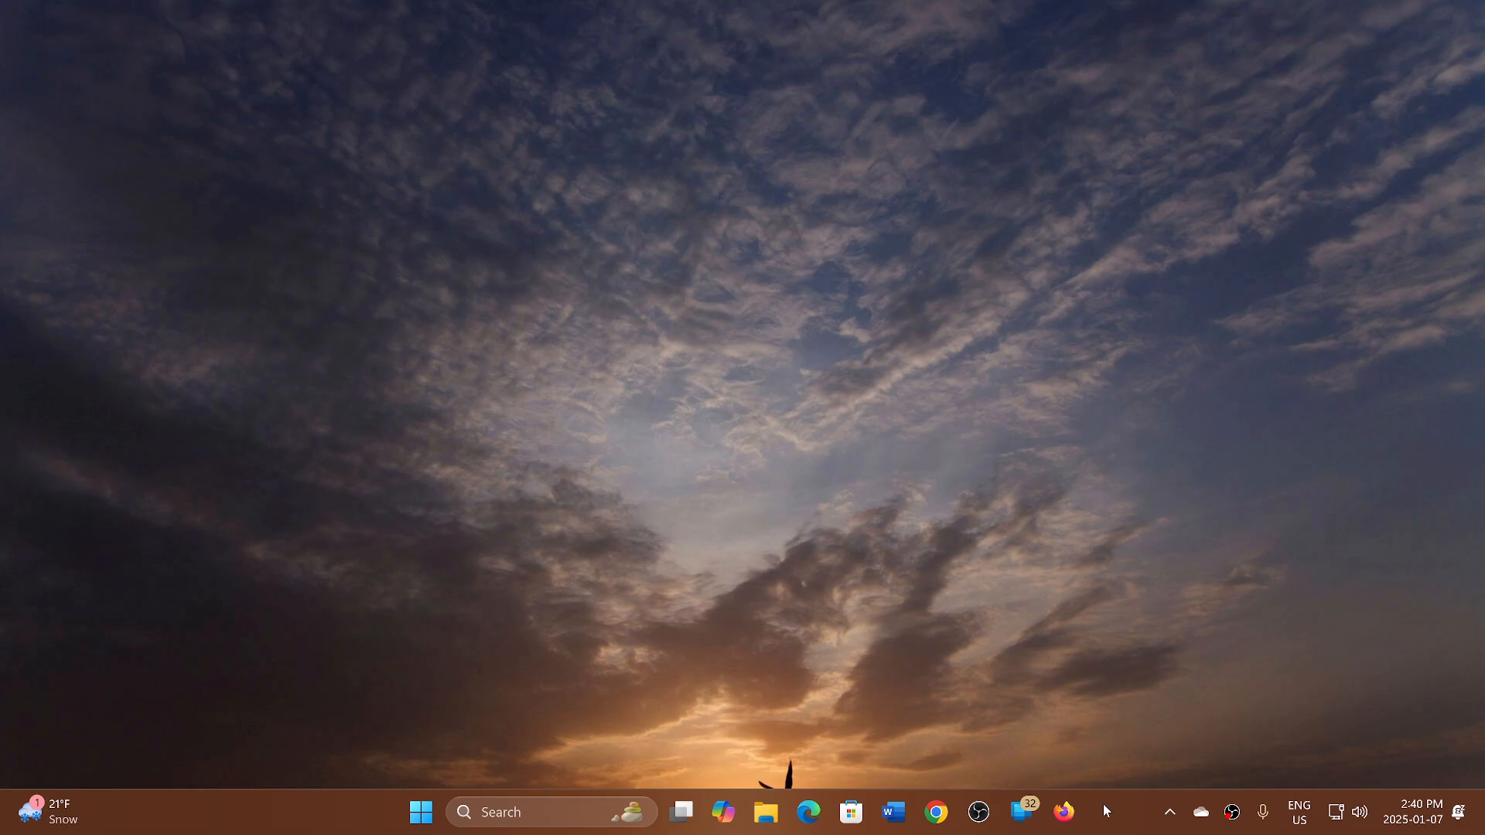